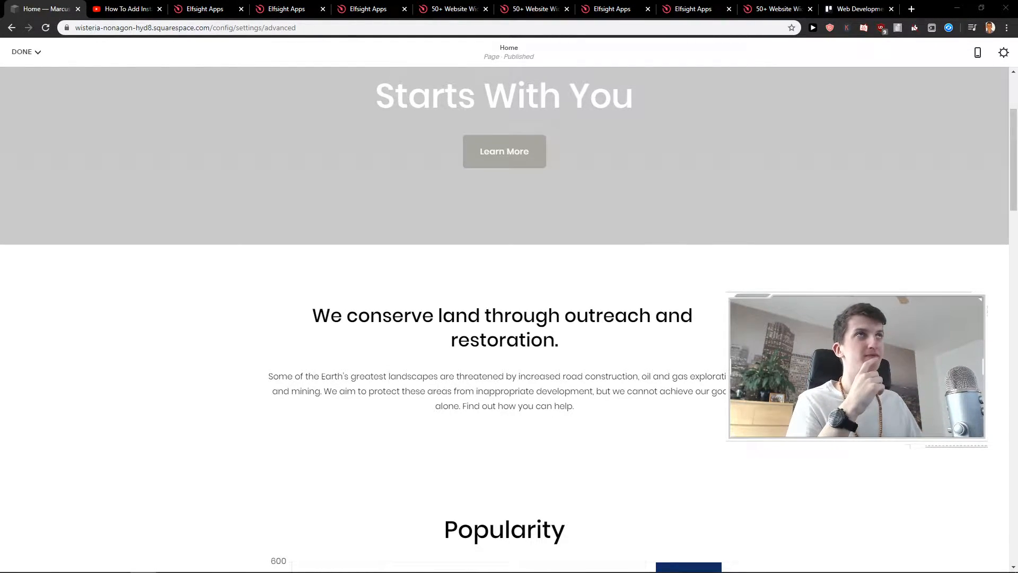
# Step: Switch to the YouTube Instagram Feed tutorial and follow its Elfsight description link
pyautogui.click(123, 9)
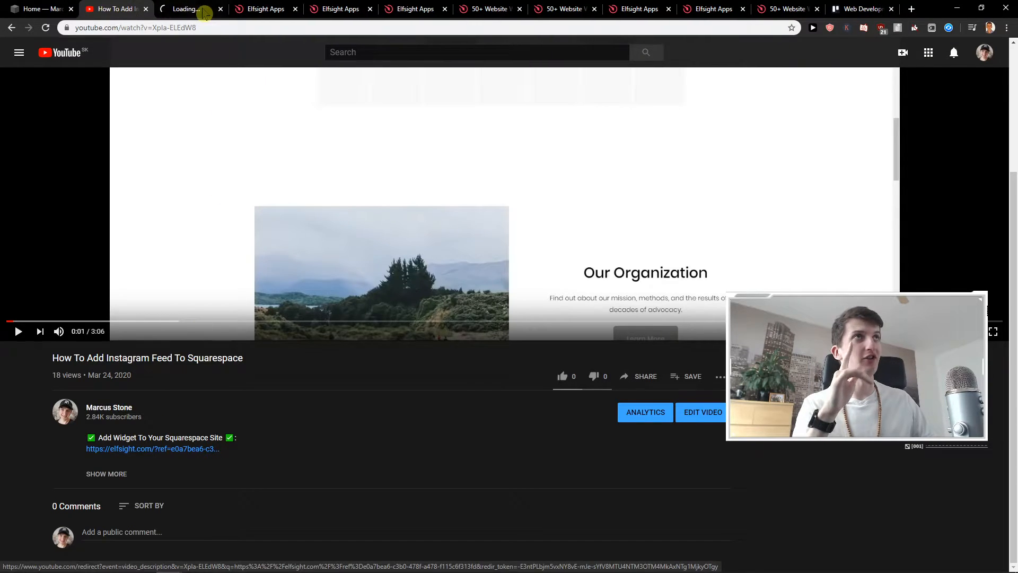
# Step: Search the Elfsight applications catalogue for 'audio' so Audio Player is listed first
pyautogui.click(189, 8)
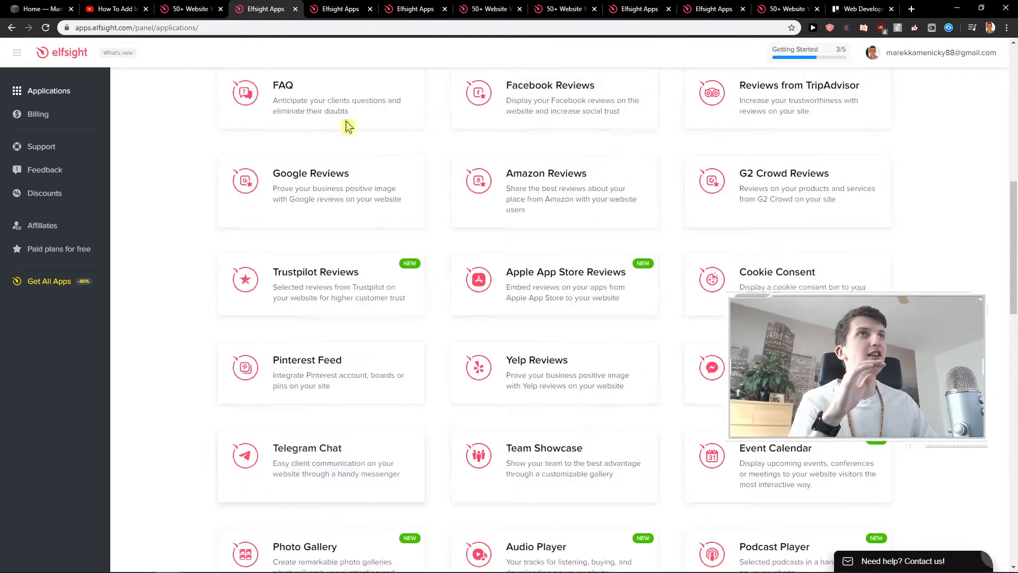
pyautogui.click(786, 139)
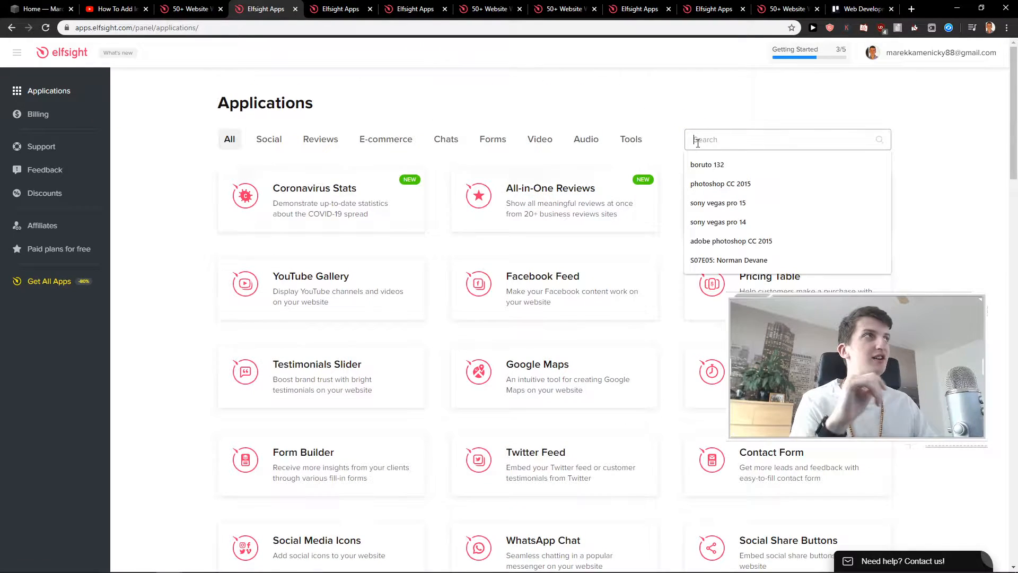
pyautogui.write('audio')
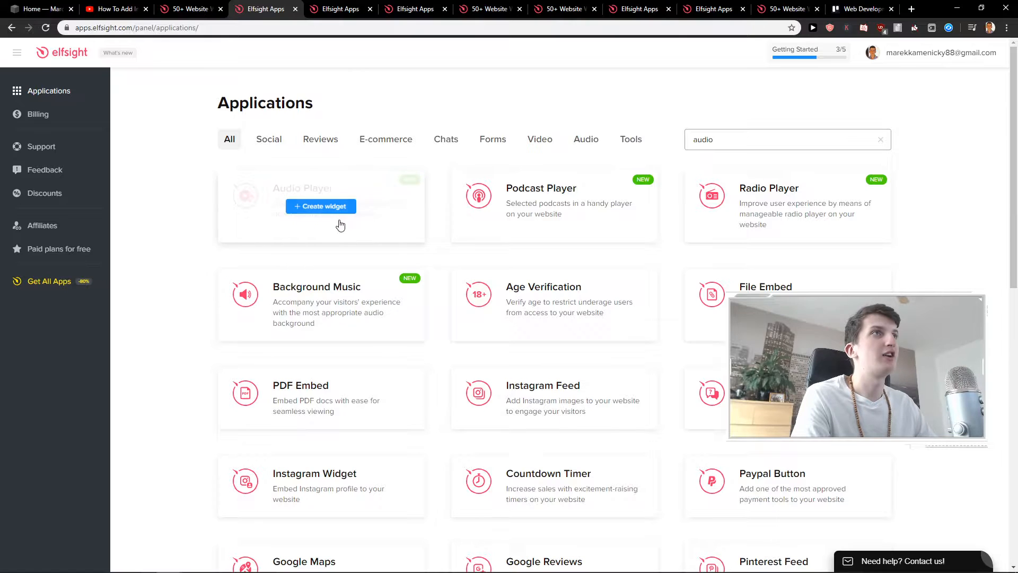
# Step: Start an Audio Player widget, preview Nature Sounds, choose New Album and save it
pyautogui.click(321, 206)
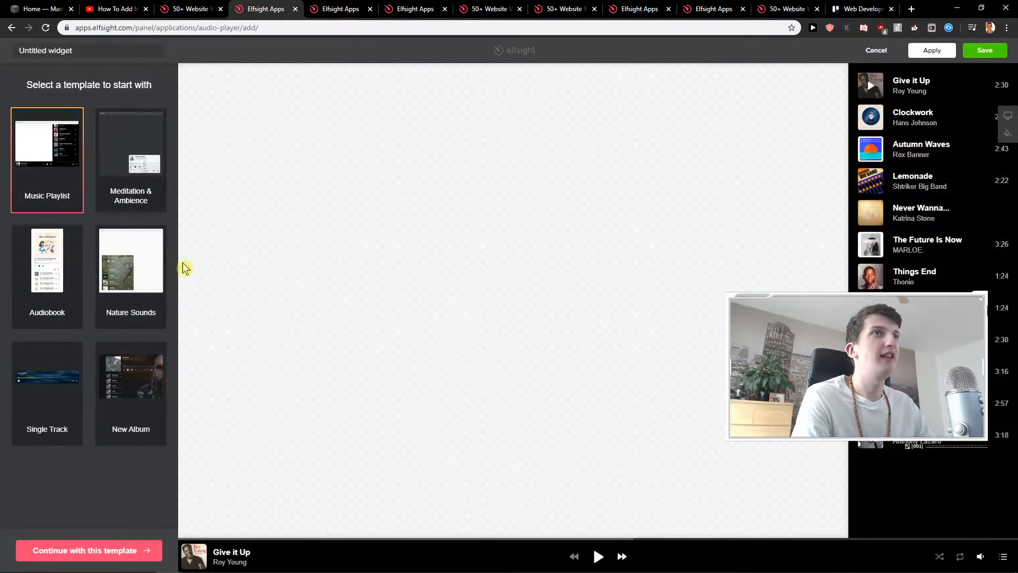
pyautogui.click(130, 261)
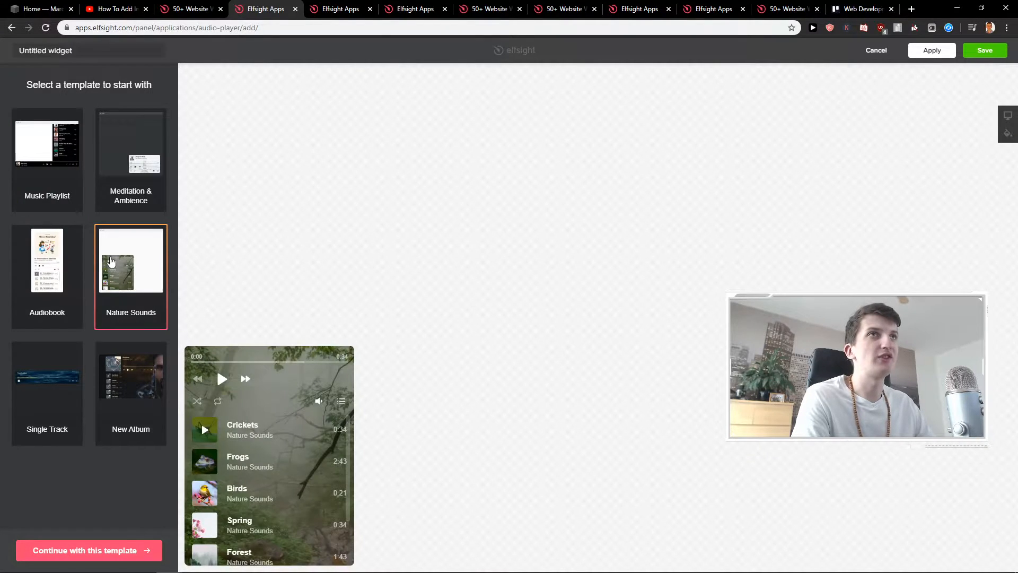
pyautogui.click(47, 144)
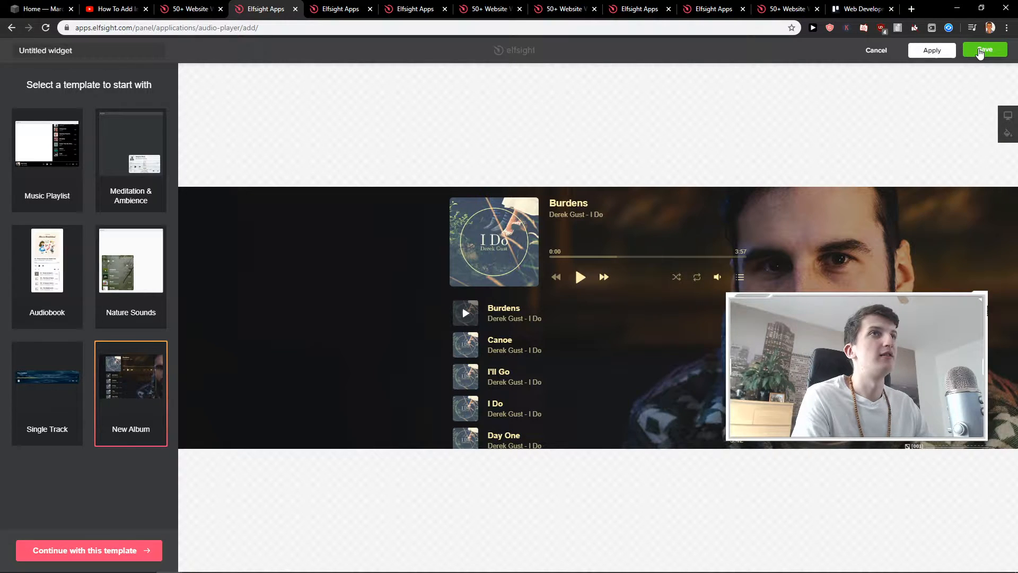
pyautogui.click(984, 50)
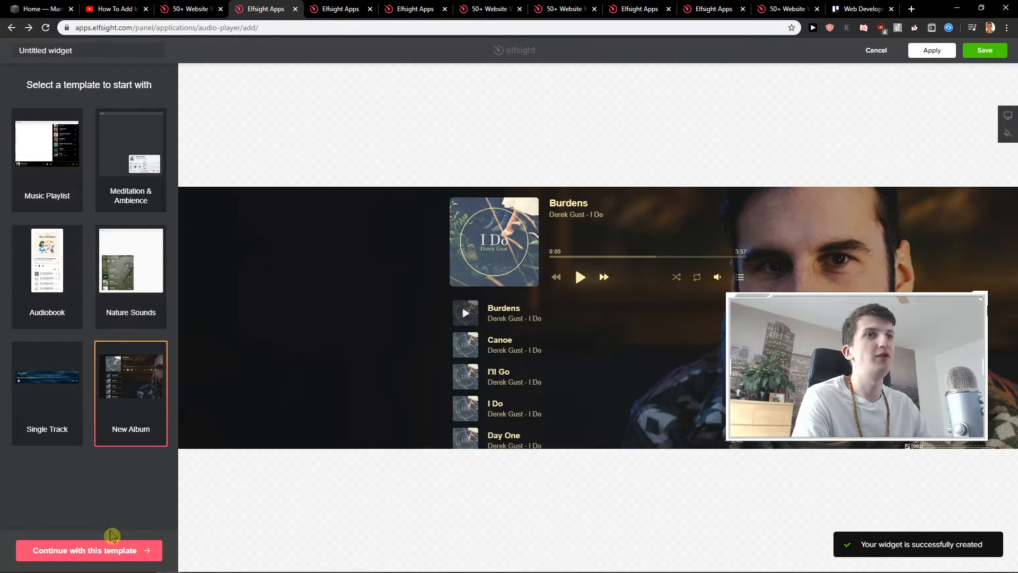
# Step: Continue with New Album and upload baby-yoda.png as the Burdens track's cover image
pyautogui.click(88, 551)
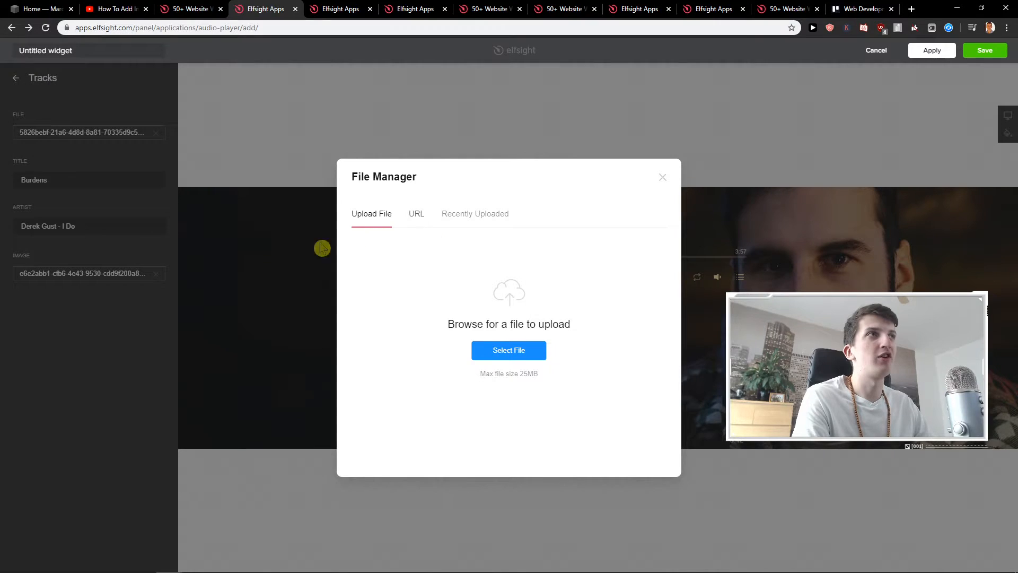
pyautogui.click(662, 177)
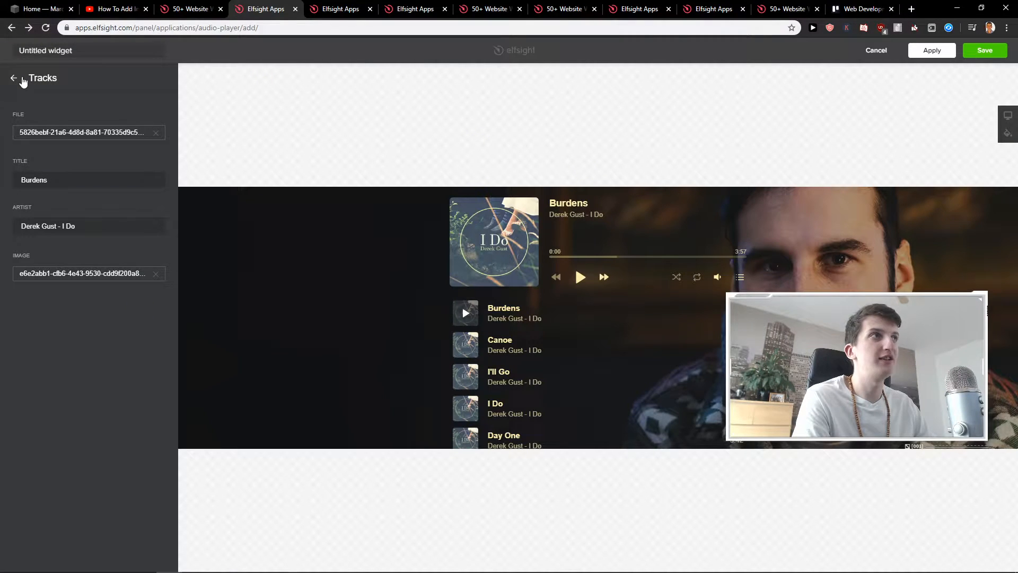
pyautogui.click(13, 78)
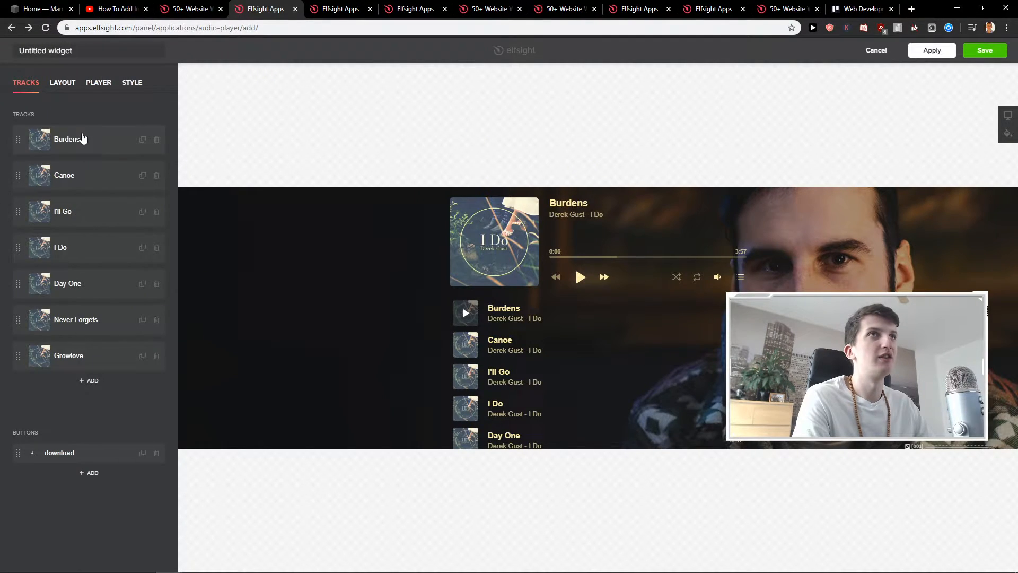
pyautogui.click(67, 139)
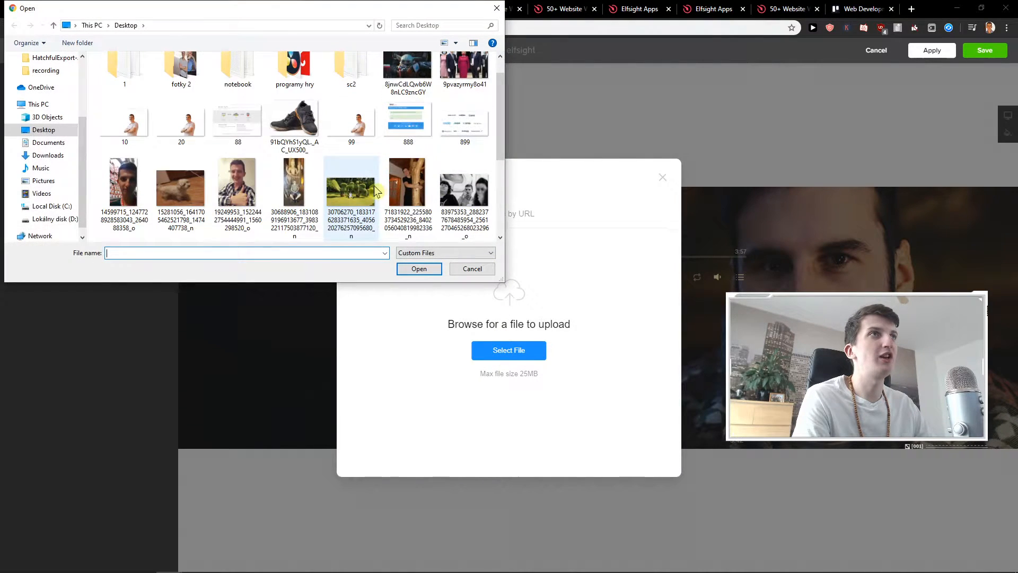
pyautogui.click(419, 268)
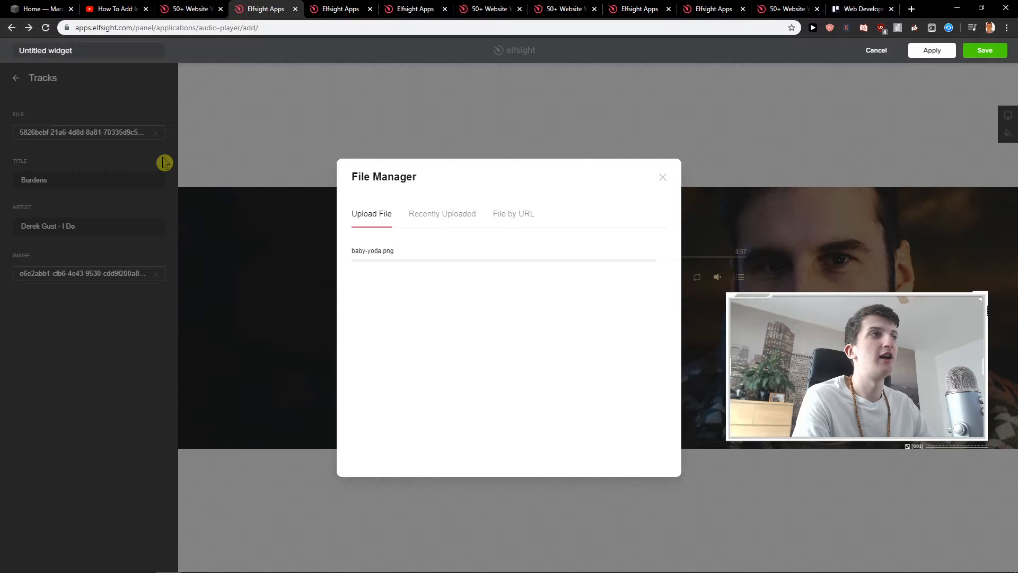
pyautogui.click(372, 251)
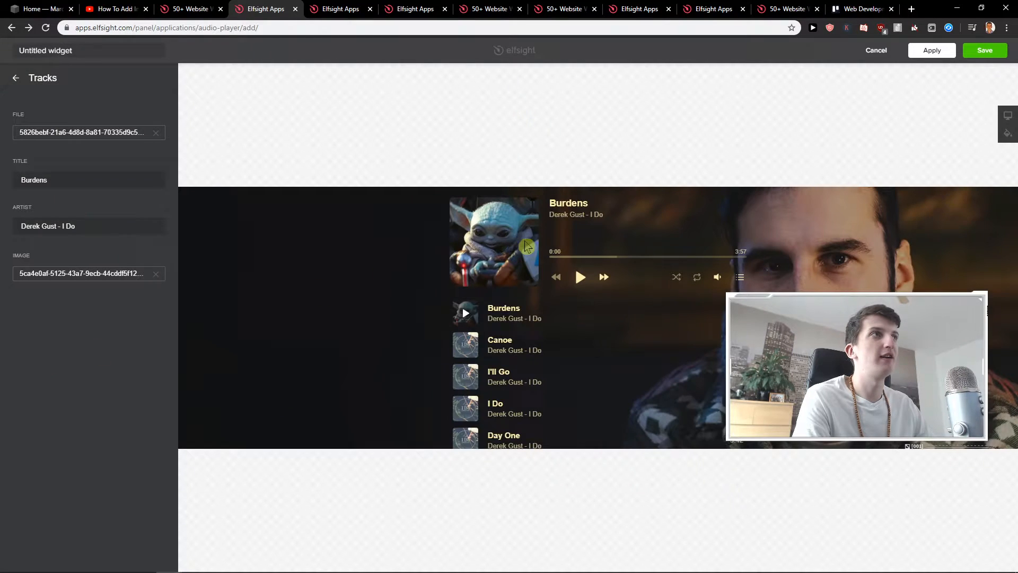
pyautogui.moveTo(25, 70)
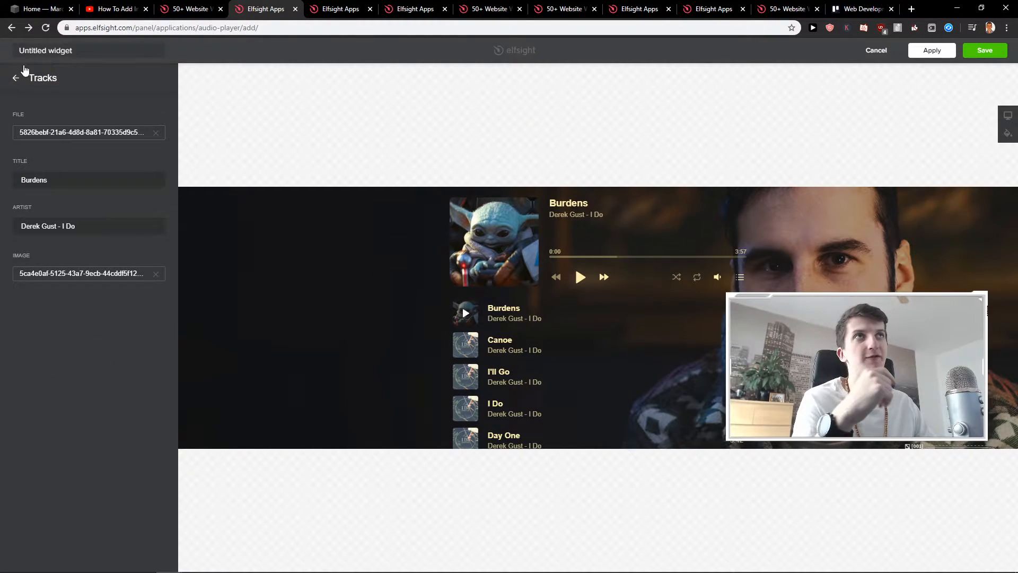
pyautogui.click(16, 77)
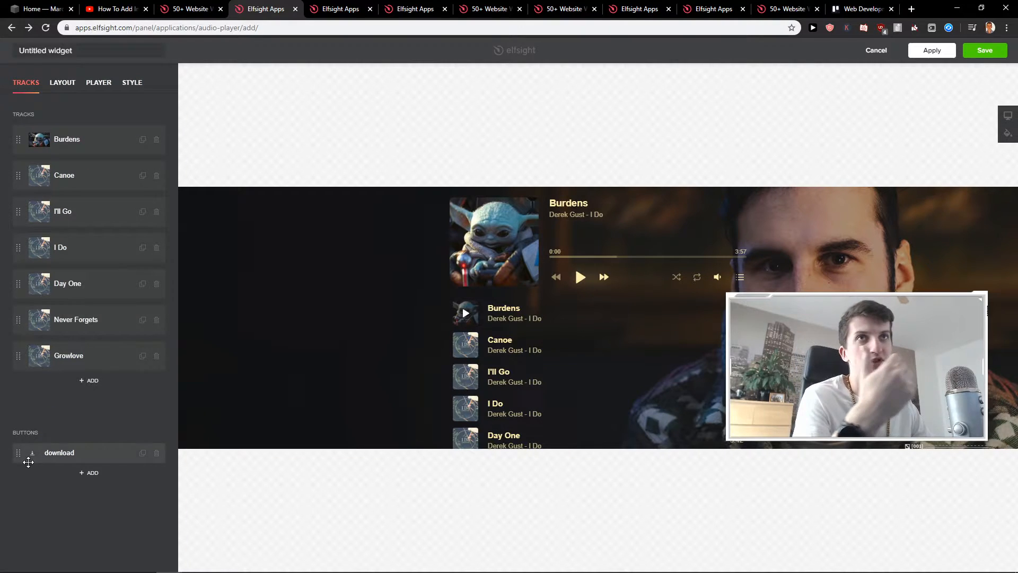
# Step: Review the Layout (Embed/Floating), Player and Style settings, ending on the colour scheme
pyautogui.click(63, 82)
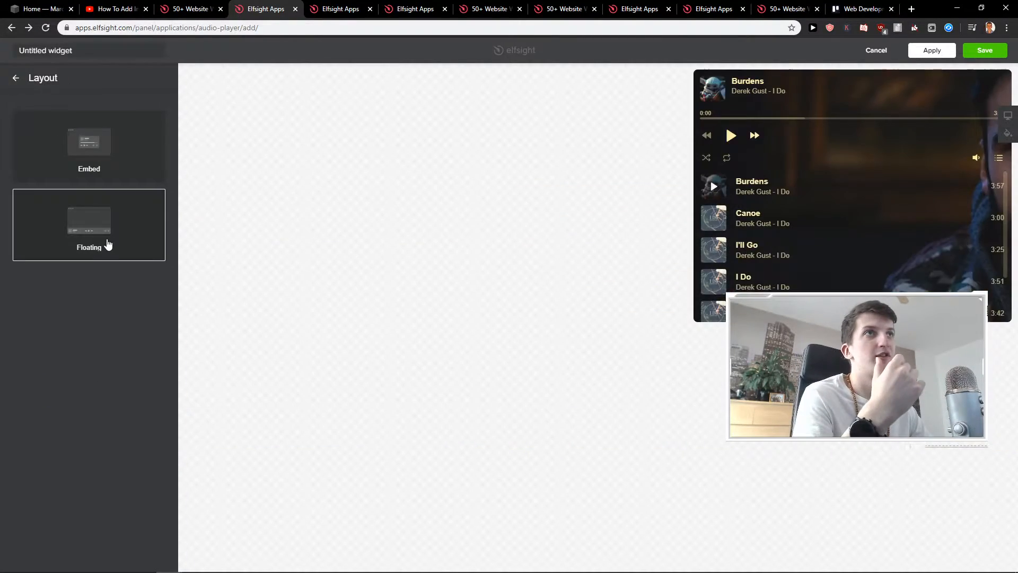
pyautogui.click(89, 224)
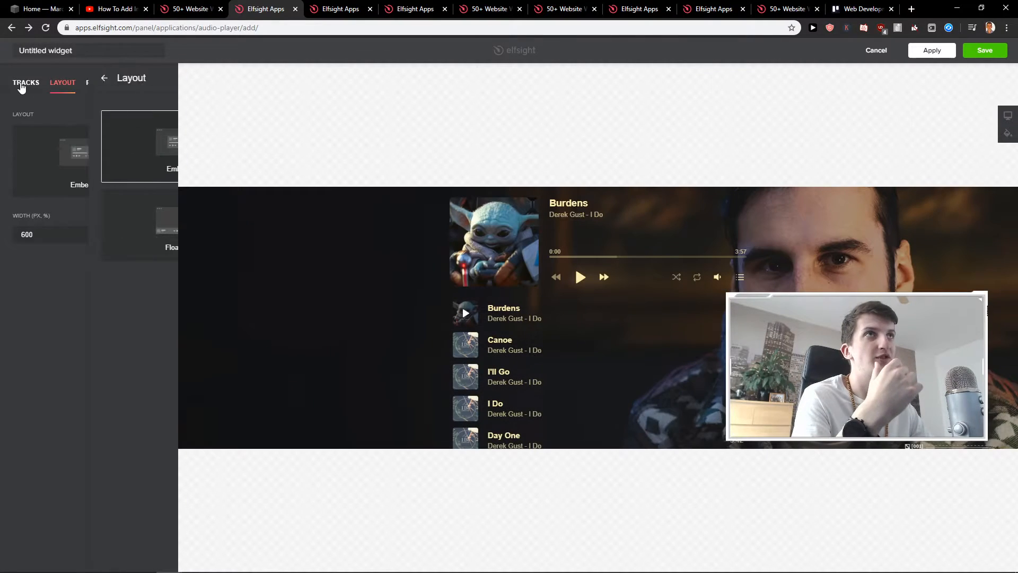
pyautogui.click(98, 83)
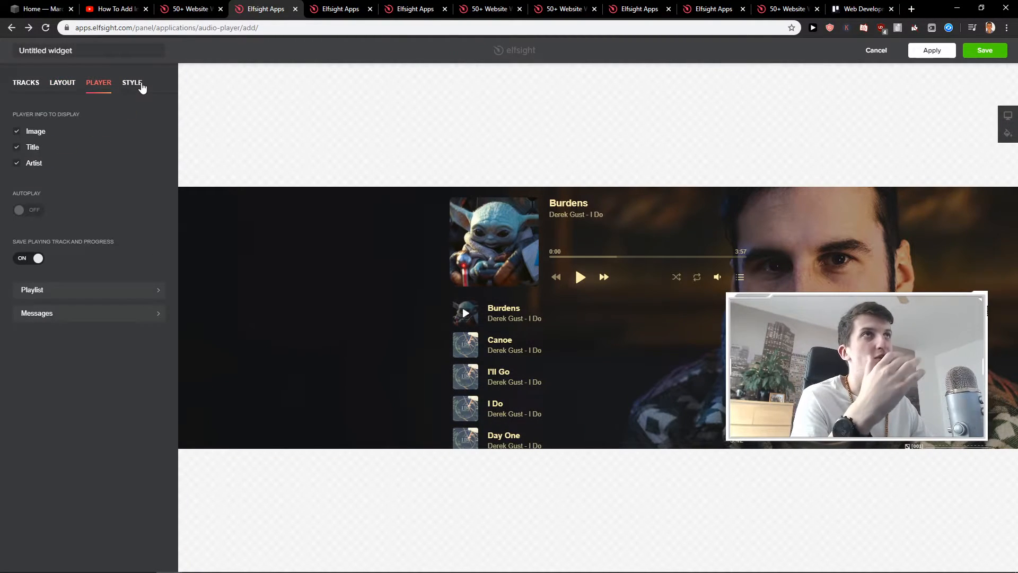
pyautogui.click(132, 83)
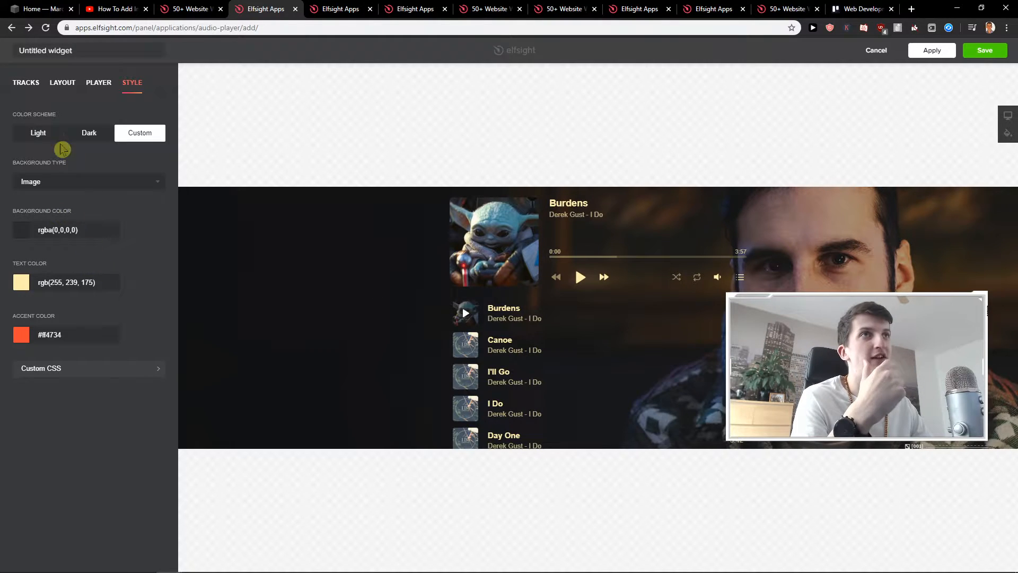
pyautogui.click(98, 83)
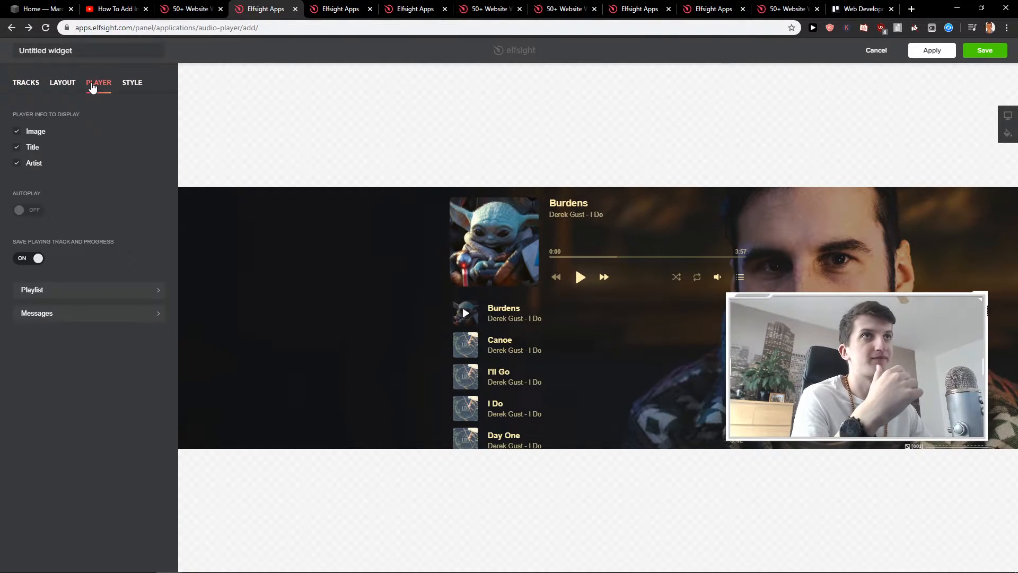
pyautogui.click(131, 83)
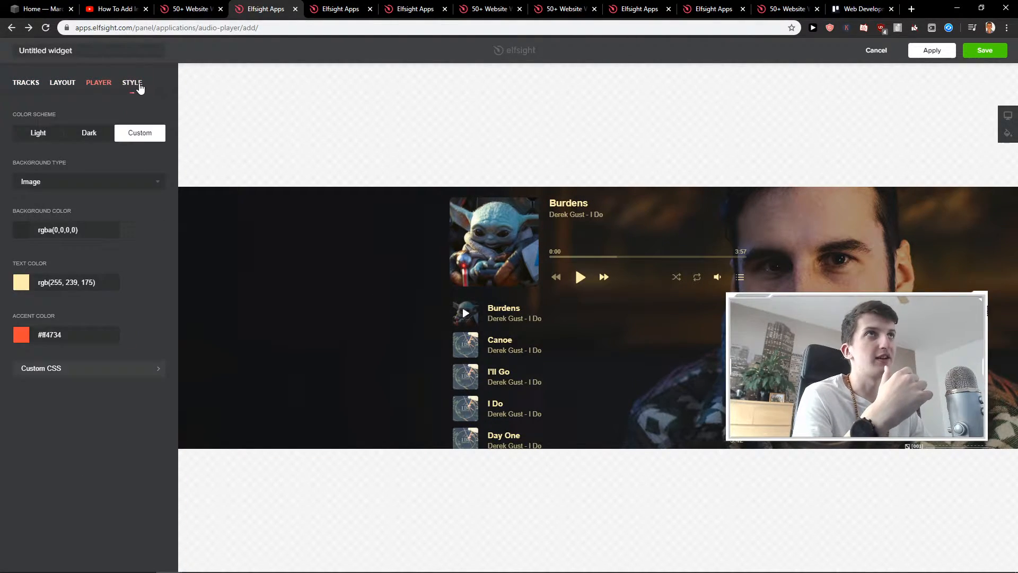
pyautogui.click(131, 83)
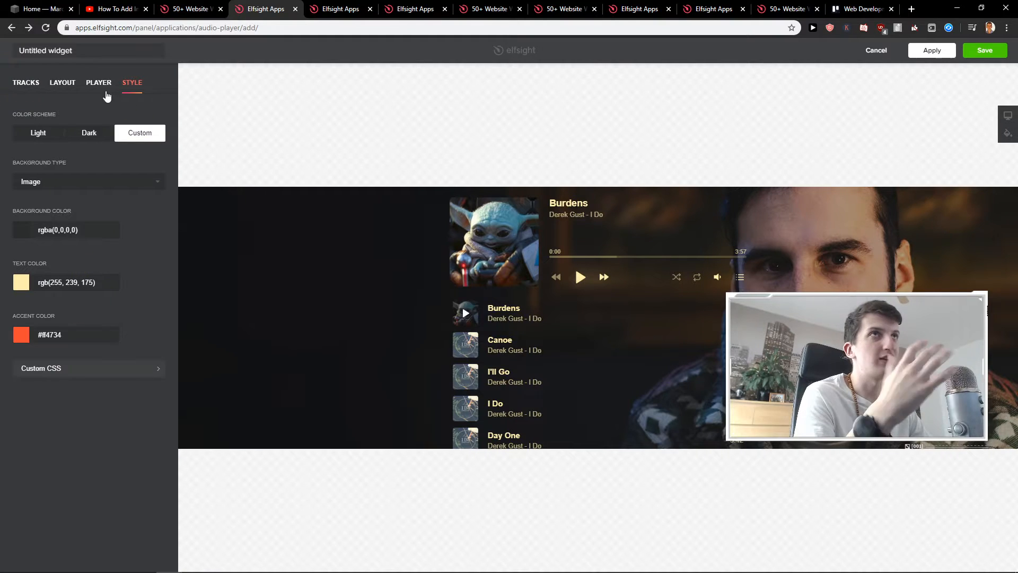
# Step: Finish the widget on the free Lite plan and request its 'Add to website' embed code
pyautogui.click(25, 83)
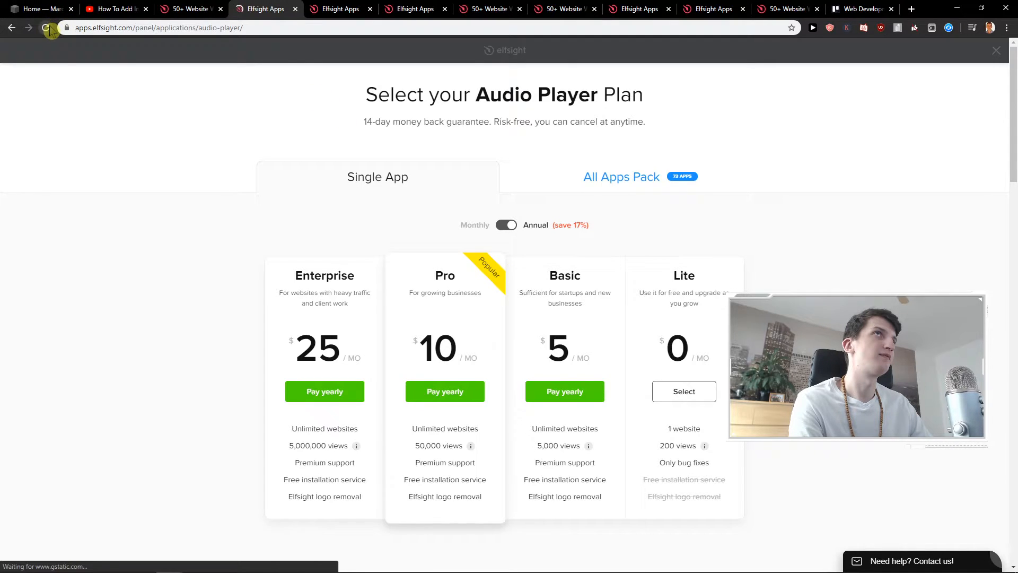
pyautogui.click(996, 51)
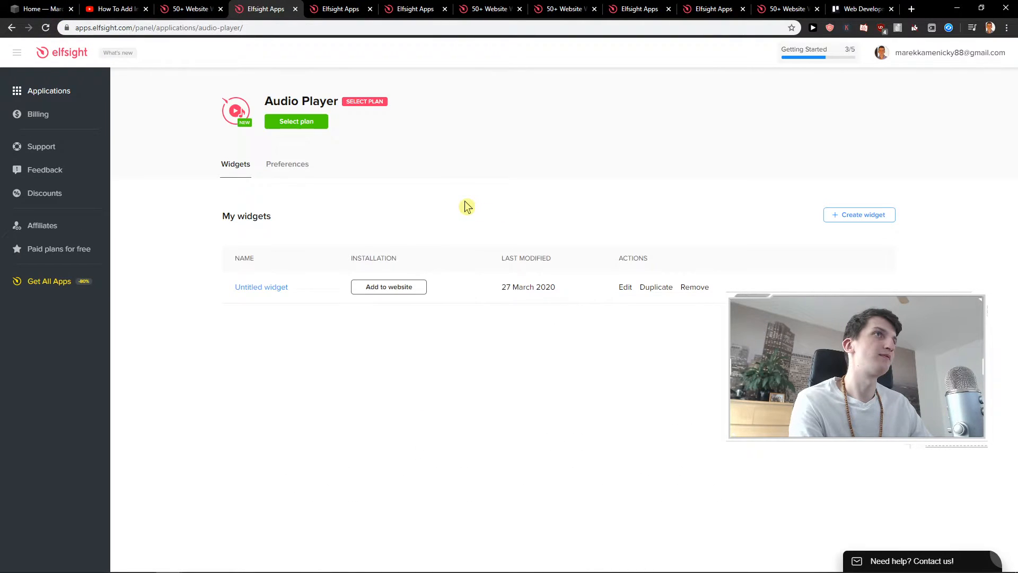
pyautogui.click(296, 121)
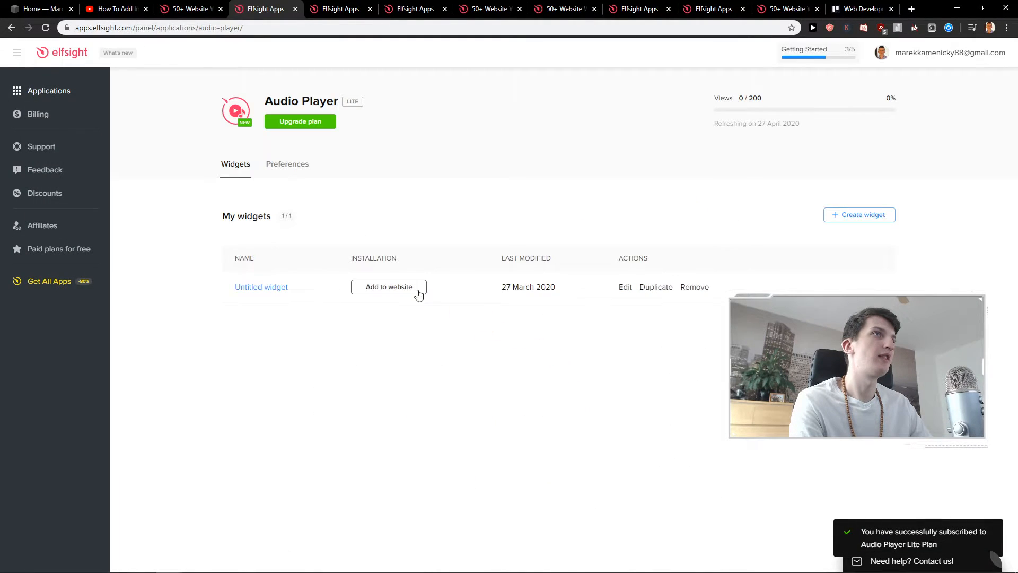
pyautogui.click(39, 9)
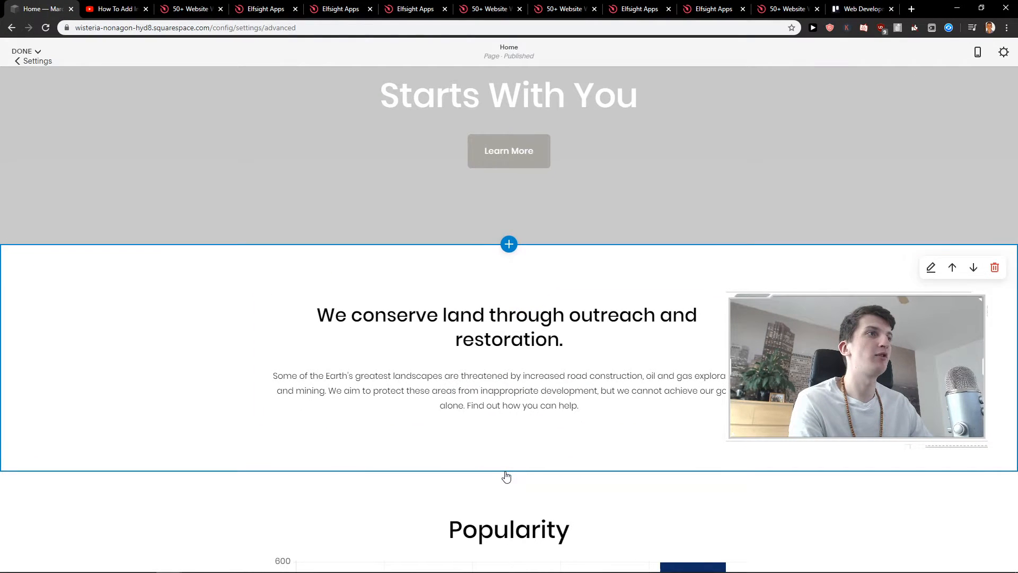
# Step: Add a Code block to the Home page with the Elfsight script and apply it
pyautogui.click(508, 244)
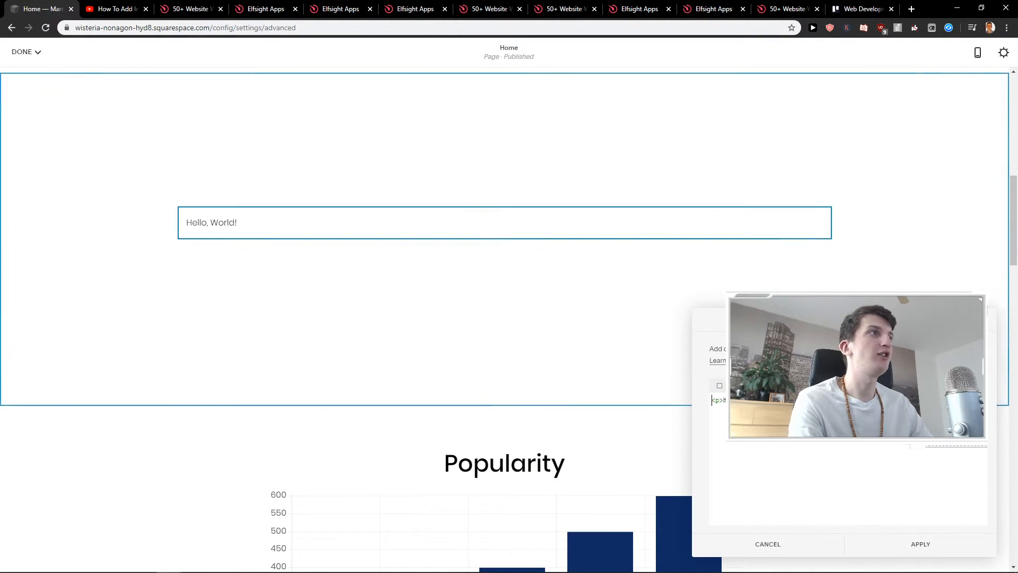
pyautogui.click(767, 543)
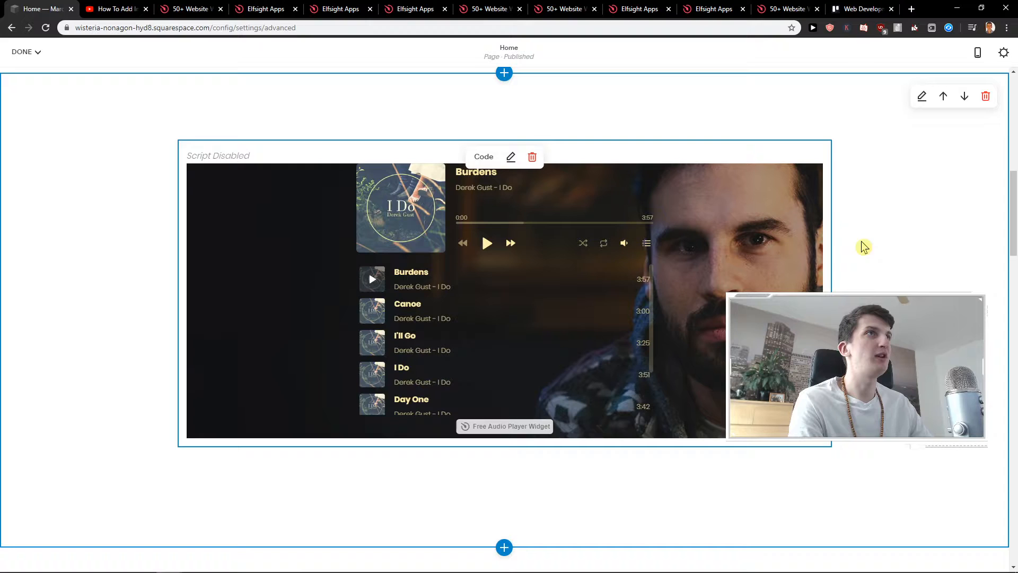
pyautogui.scroll(-3)
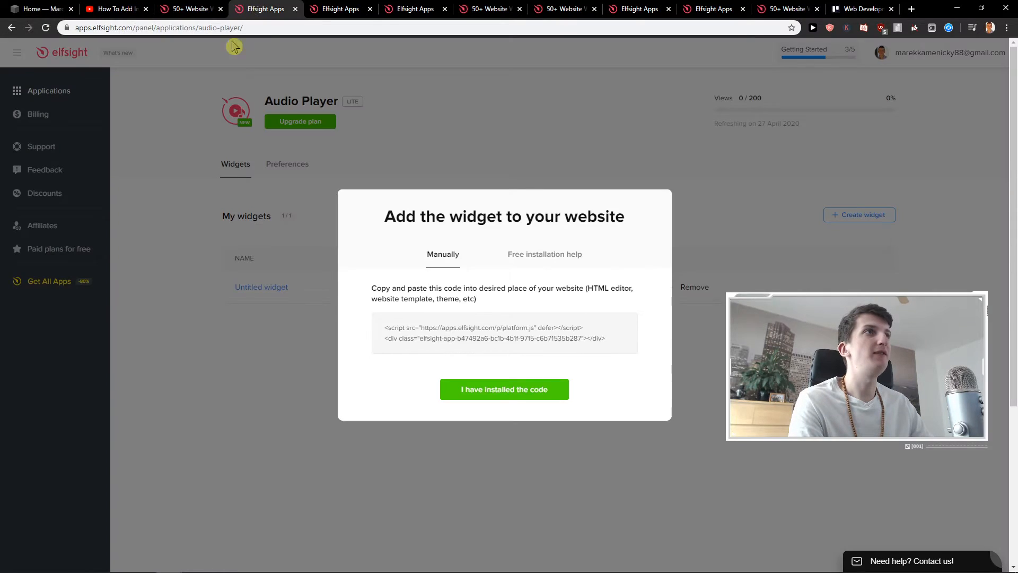
# Step: Confirm the code is installed, leave the editor unchanged and remove the Untitled widget
pyautogui.click(504, 390)
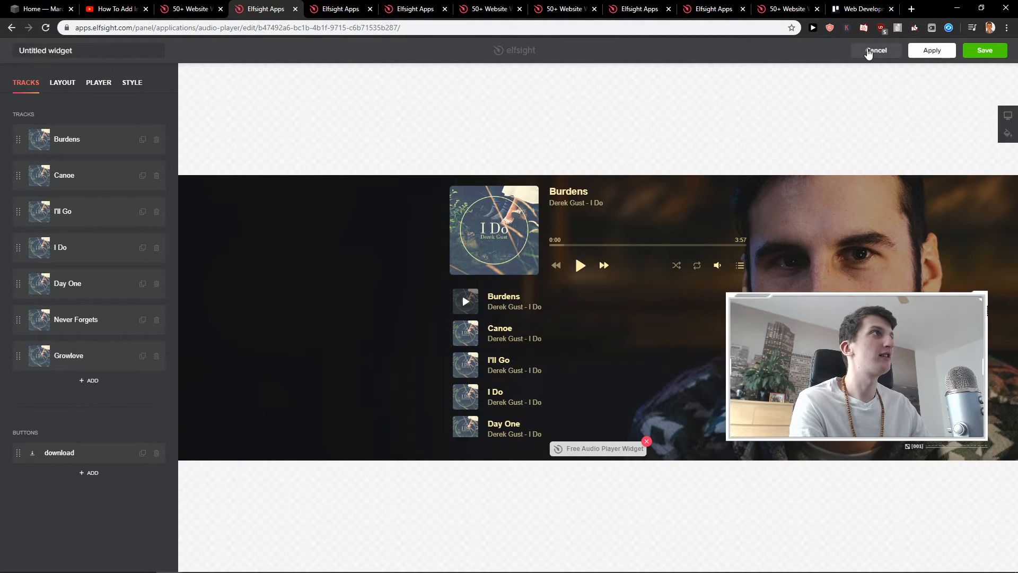
pyautogui.click(876, 50)
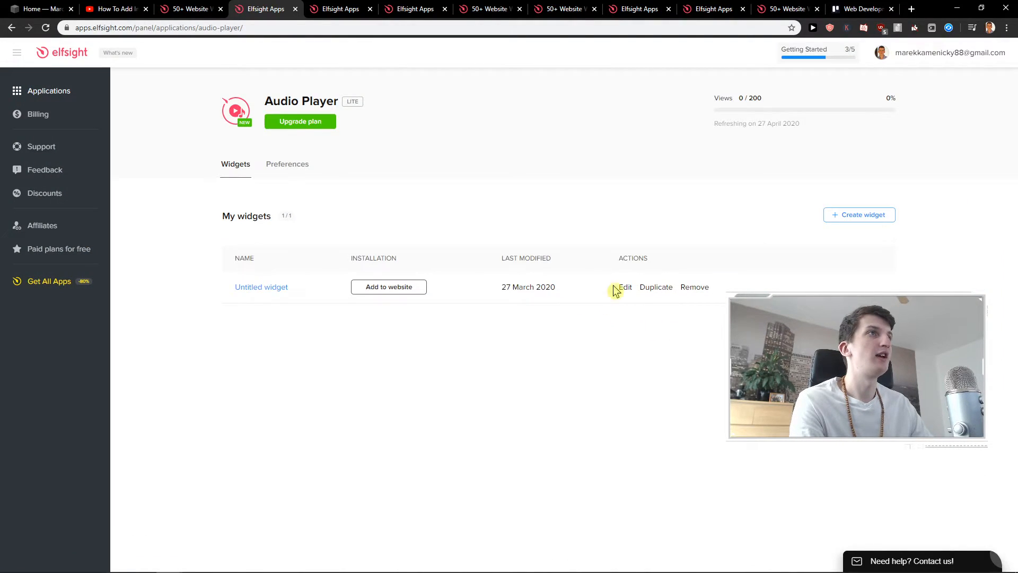
pyautogui.click(694, 287)
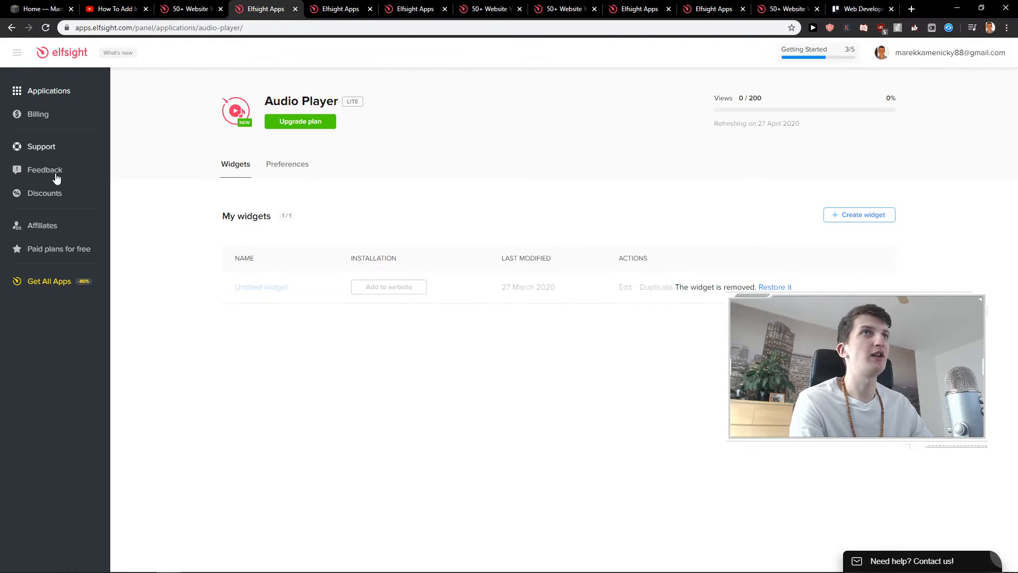
# Step: Search 'aud', create an Audio Player from the Nature Sounds template and save it
pyautogui.click(47, 90)
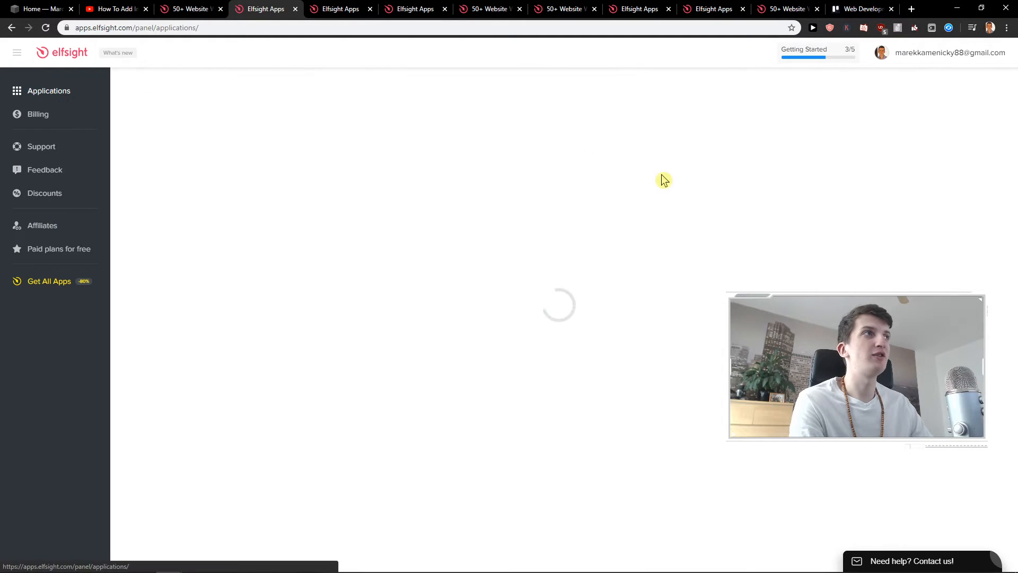
pyautogui.write('audio')
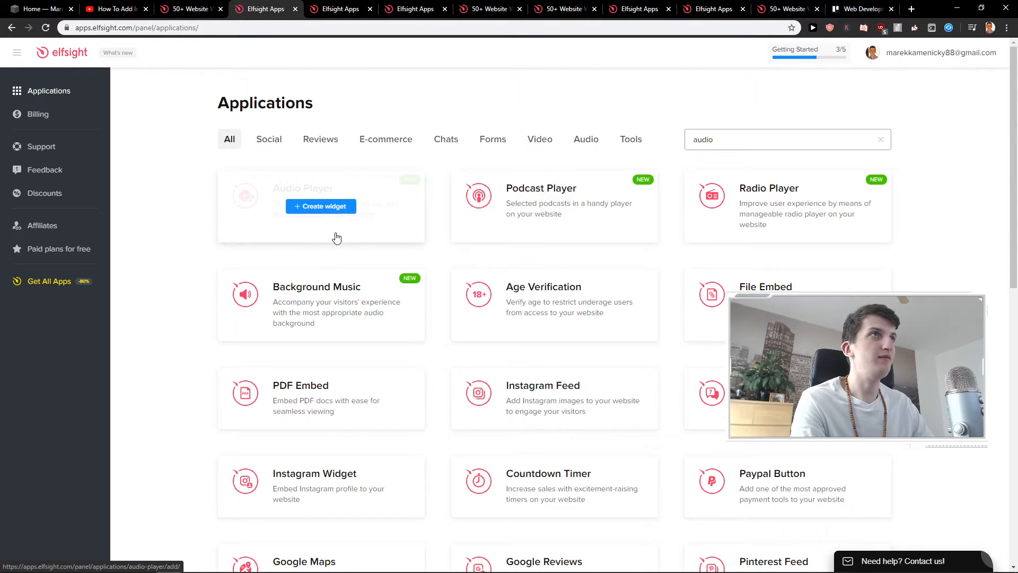
pyautogui.click(321, 205)
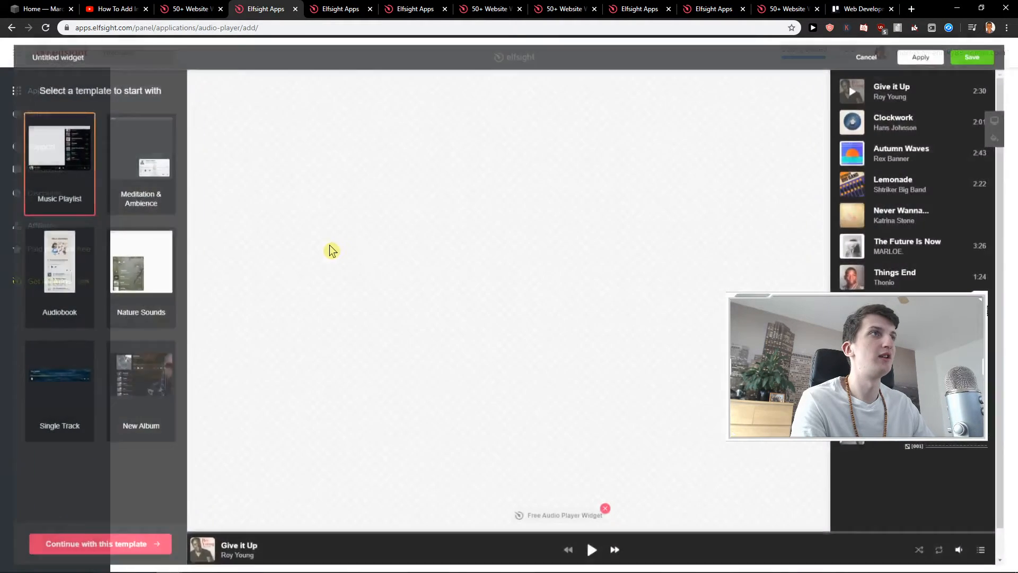
pyautogui.click(131, 261)
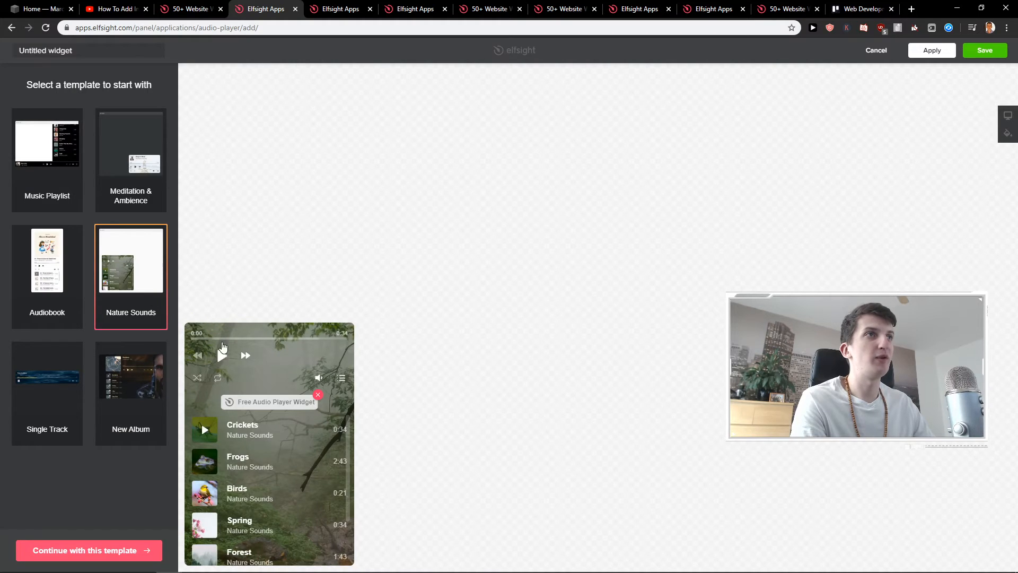
pyautogui.click(88, 550)
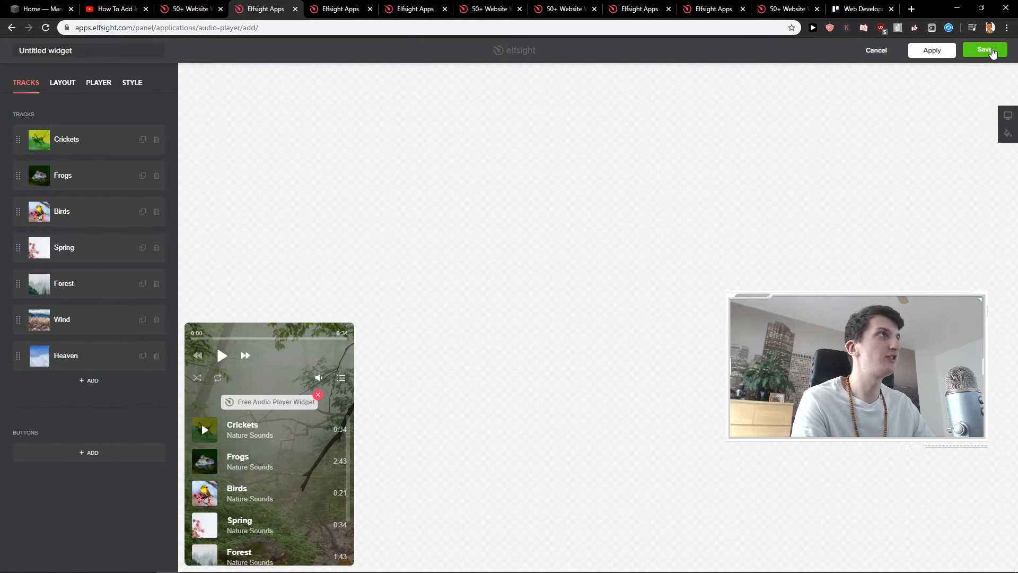
pyautogui.click(985, 50)
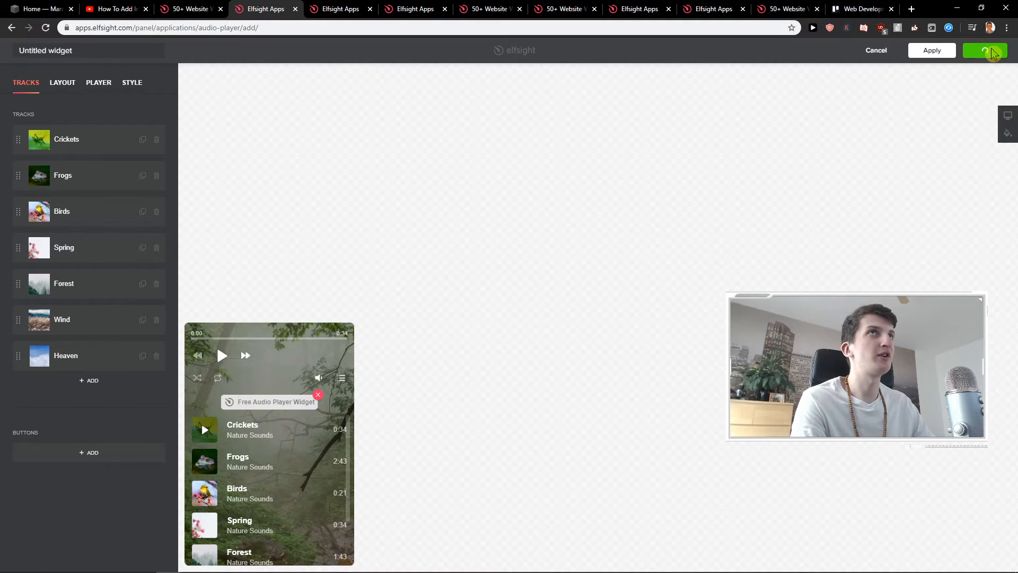
pyautogui.click(984, 50)
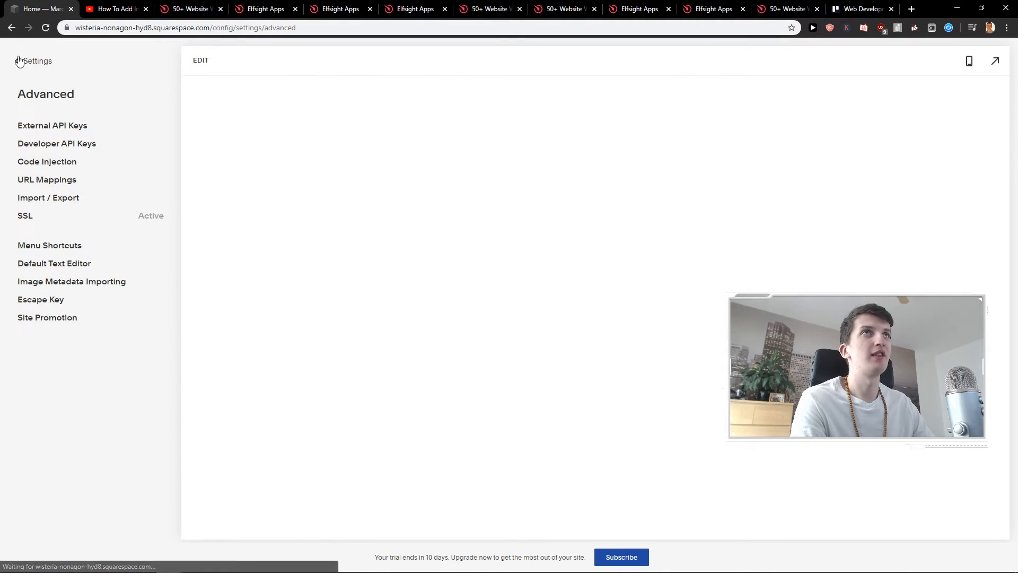
# Step: Navigate Settings > Advanced > Code Injection in Squarespace, then back to the Advanced list
pyautogui.click(33, 61)
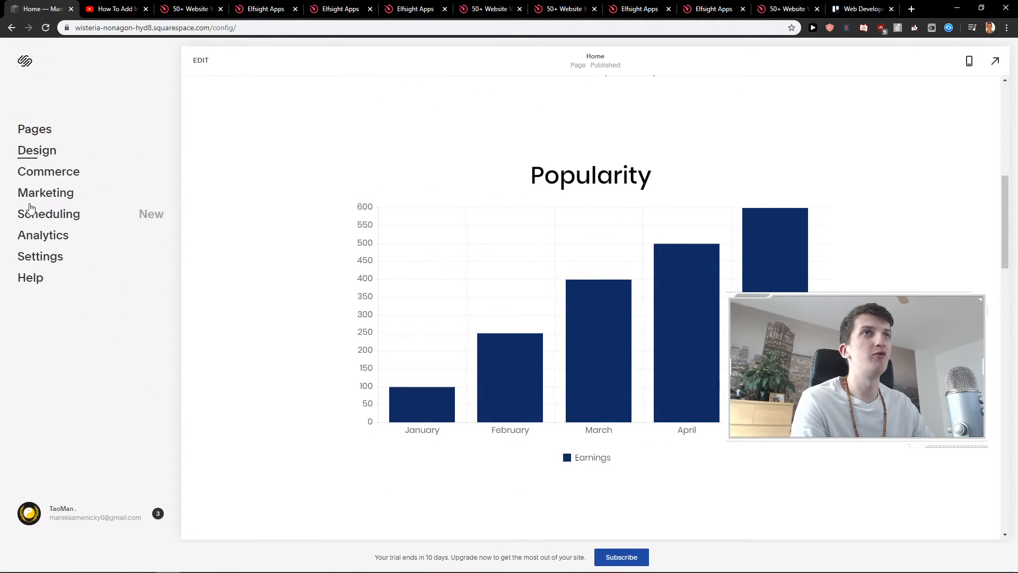
pyautogui.click(40, 256)
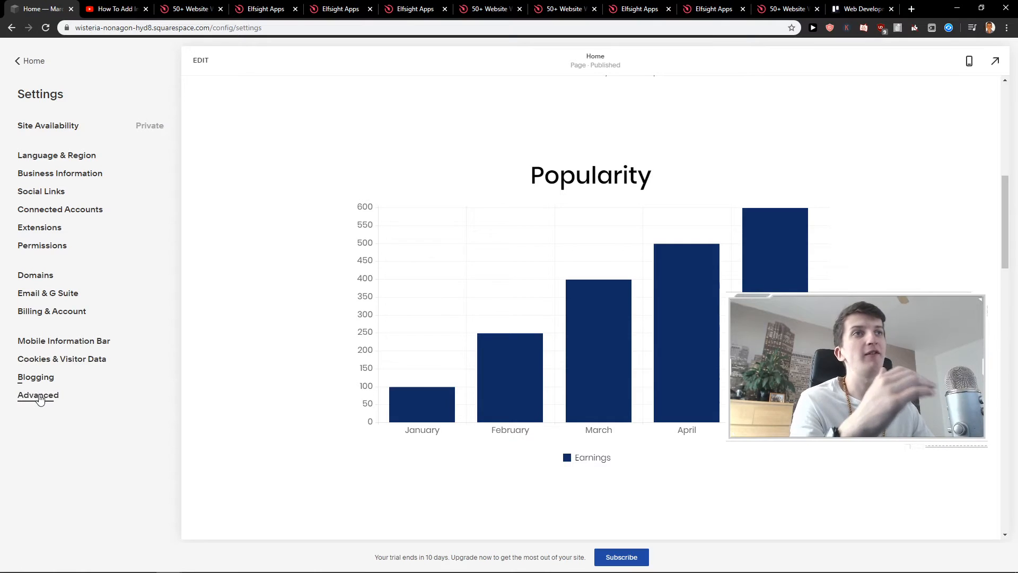
pyautogui.click(38, 394)
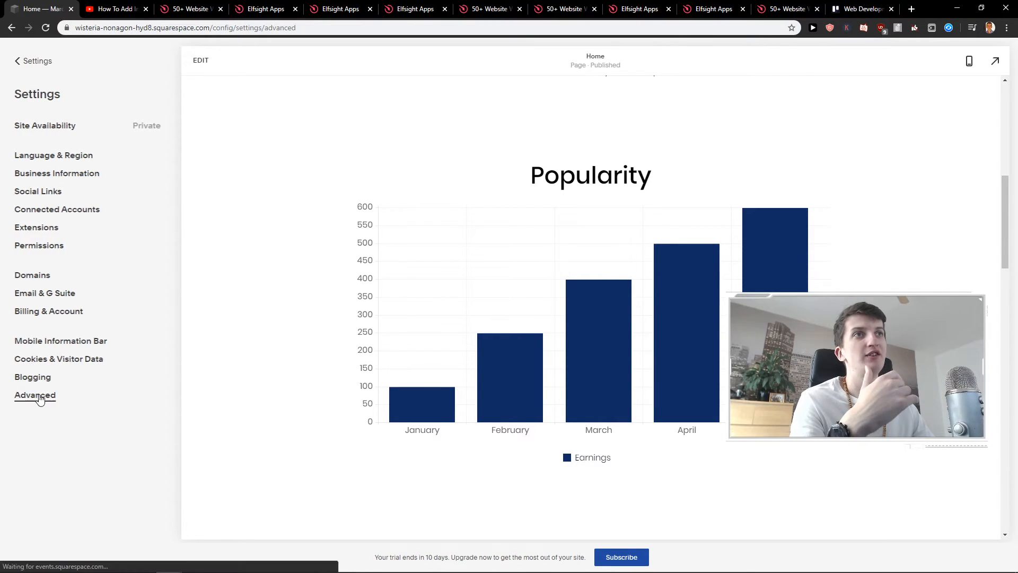
pyautogui.click(34, 395)
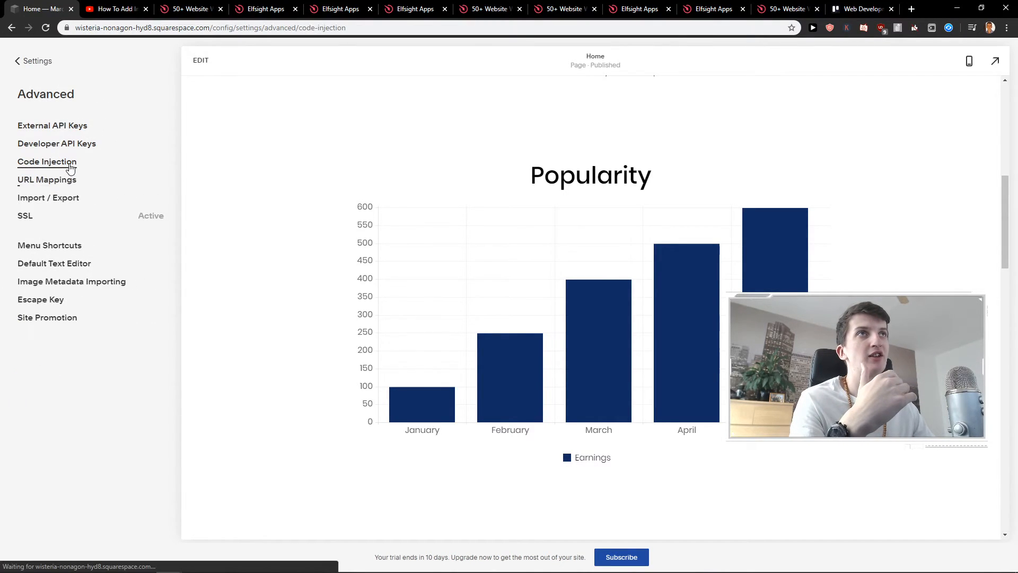
pyautogui.click(47, 162)
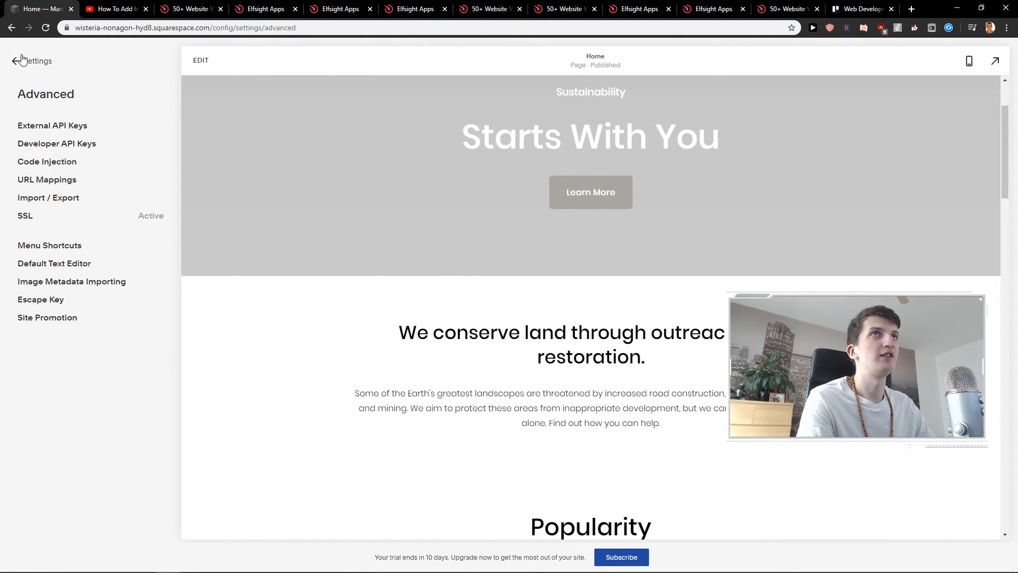
# Step: Paste the Elfsight platform.js script into the Home page's header code injection and save
pyautogui.click(11, 61)
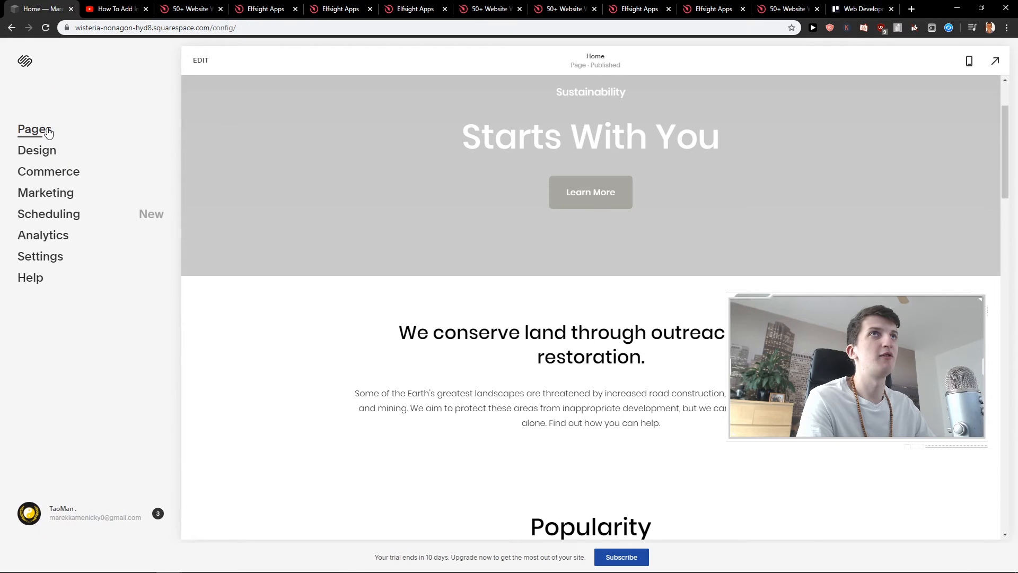
pyautogui.click(31, 129)
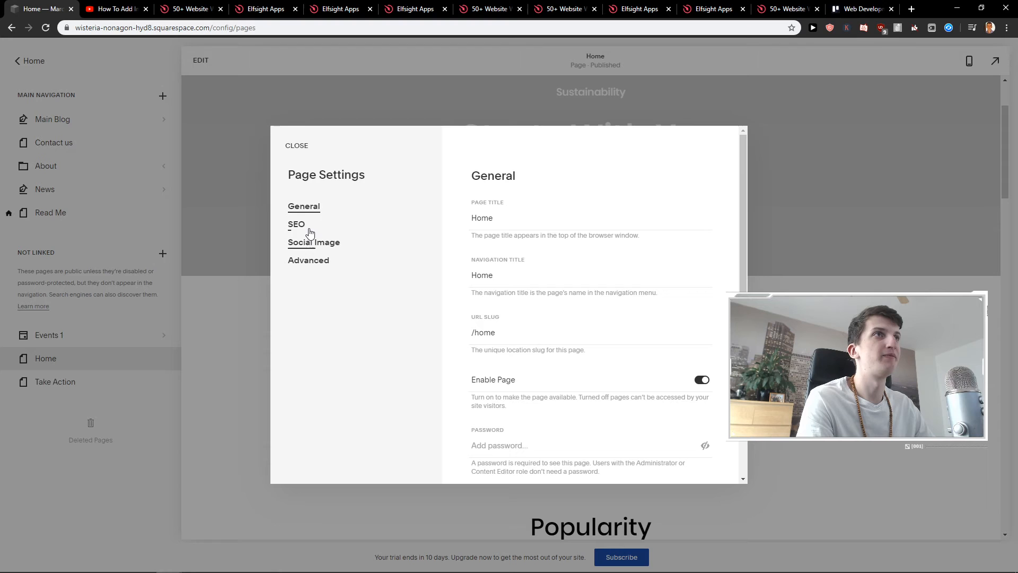
pyautogui.click(309, 260)
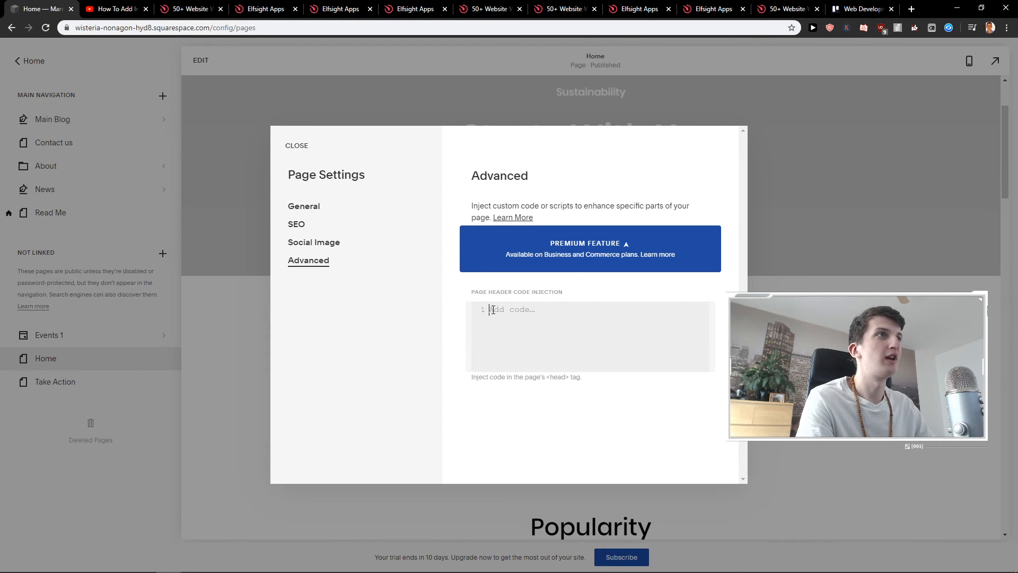
pyautogui.write('<script src="https://apps.elfsight.com/p/platform.js" defer></script>')
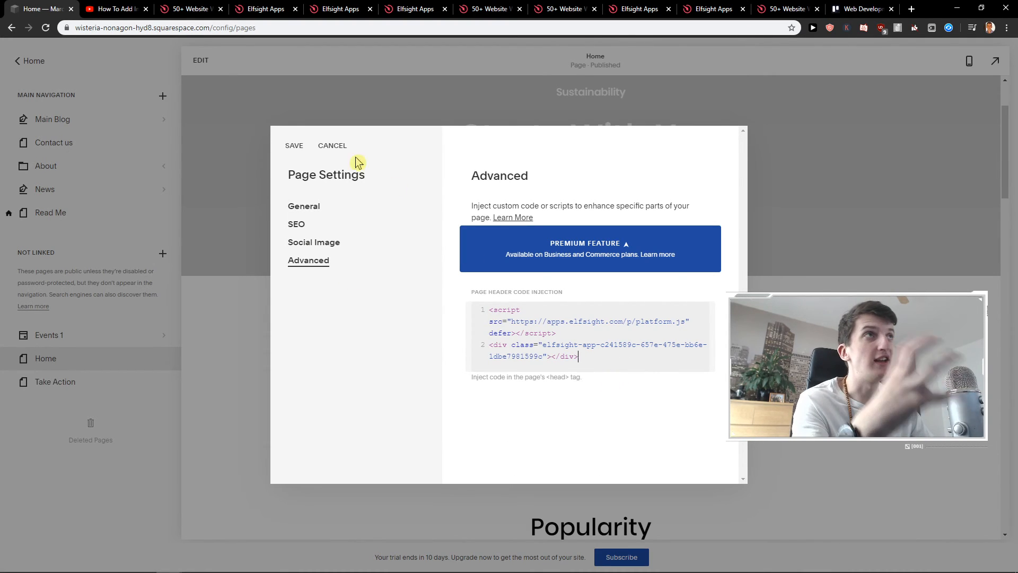
pyautogui.click(332, 146)
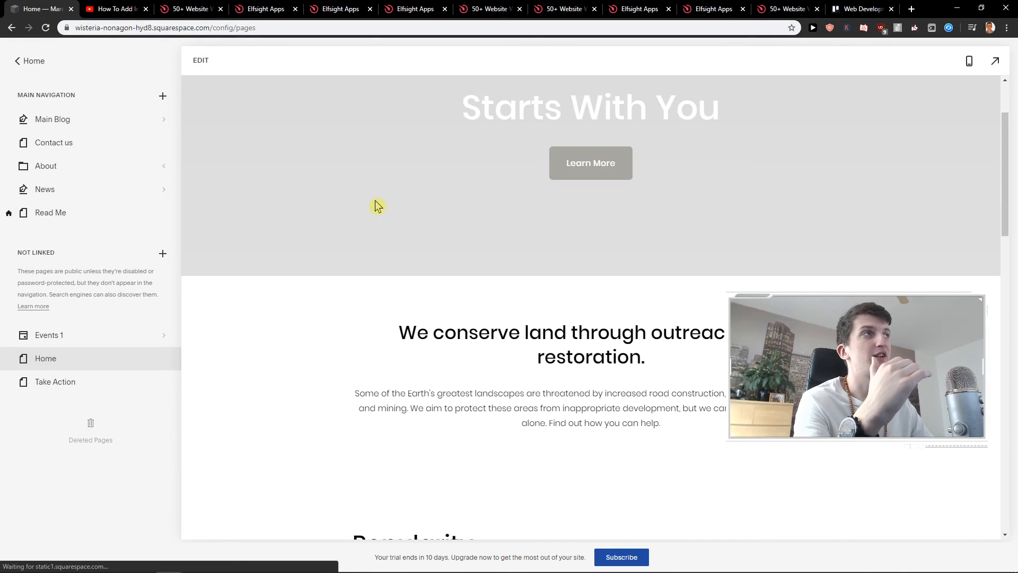